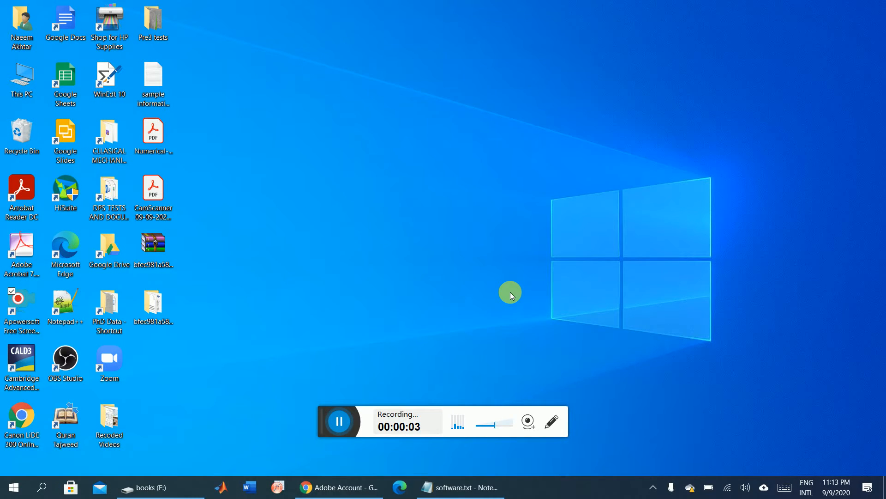
mouse_move(421, 339)
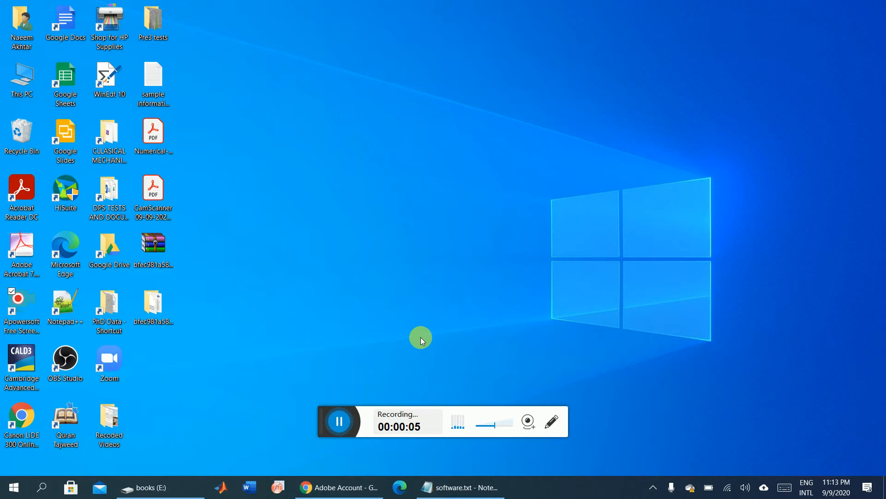
mouse_move(348, 338)
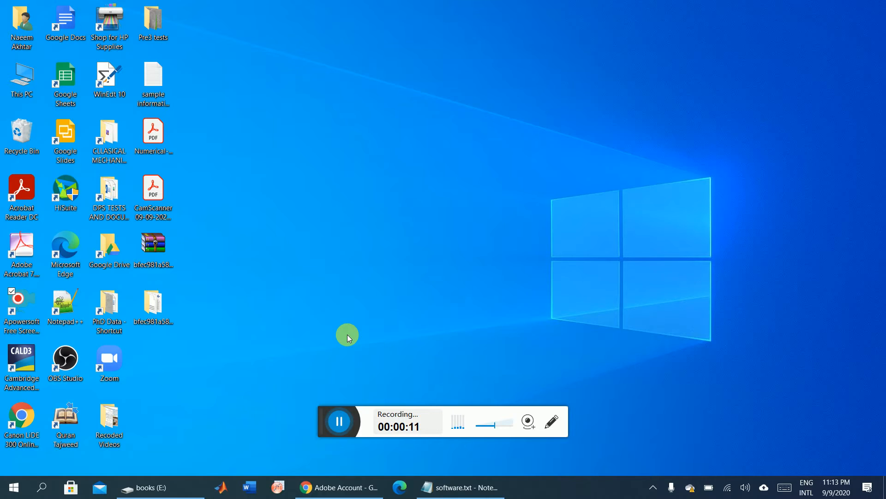
mouse_move(202, 218)
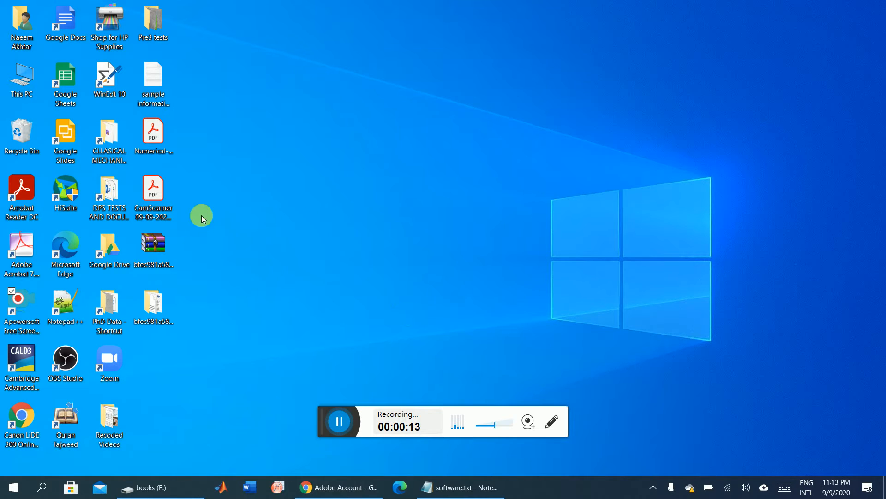
mouse_move(284, 394)
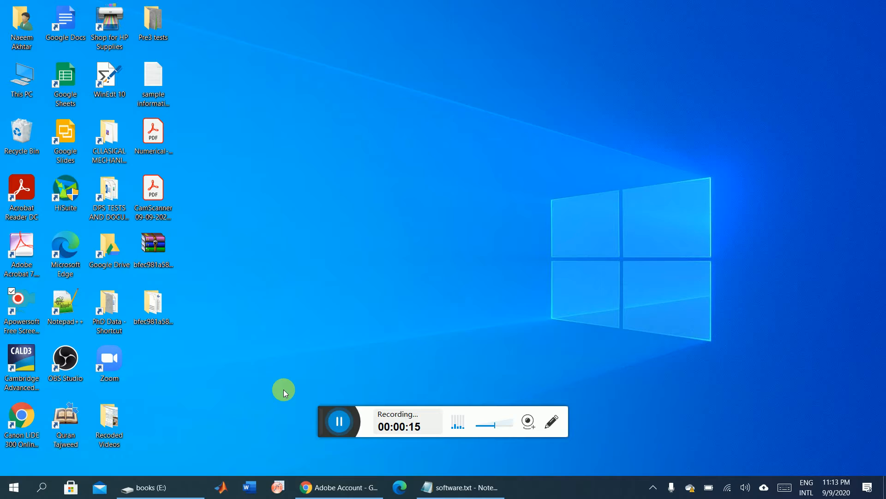
mouse_move(309, 384)
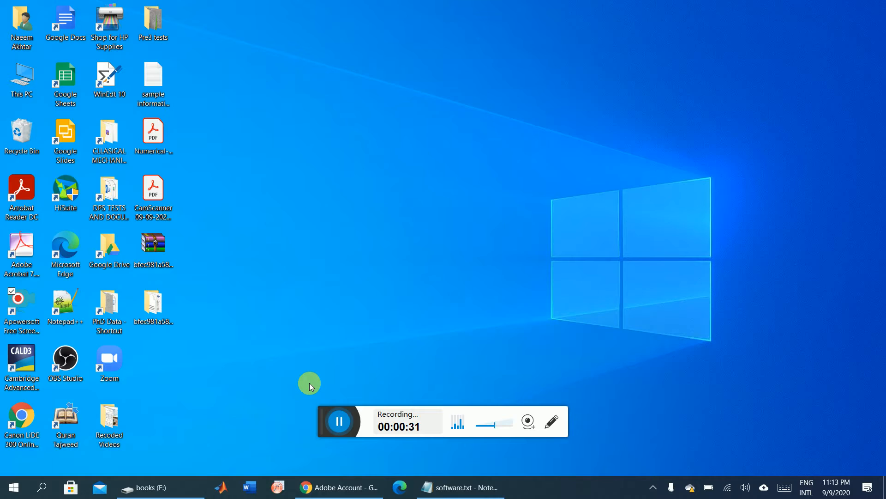
mouse_move(213, 298)
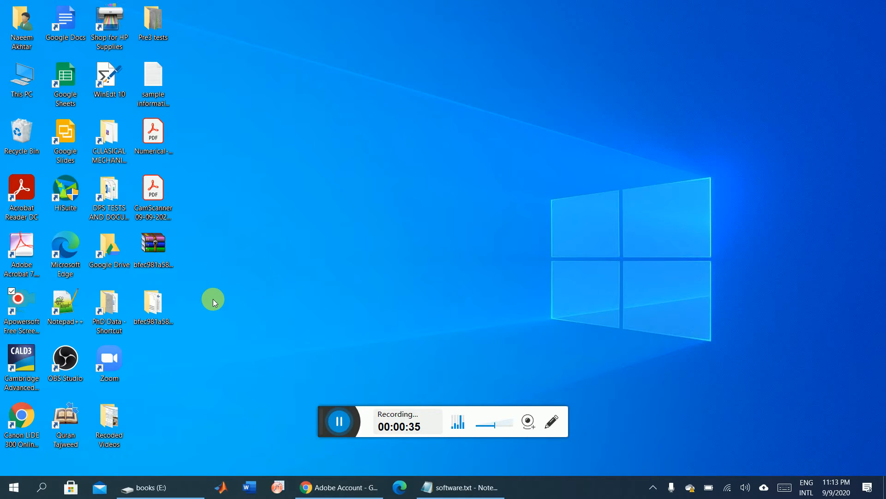
Launch Acrobat Reader DC from the desktop and scroll through the Recent files list
left_click(21, 195)
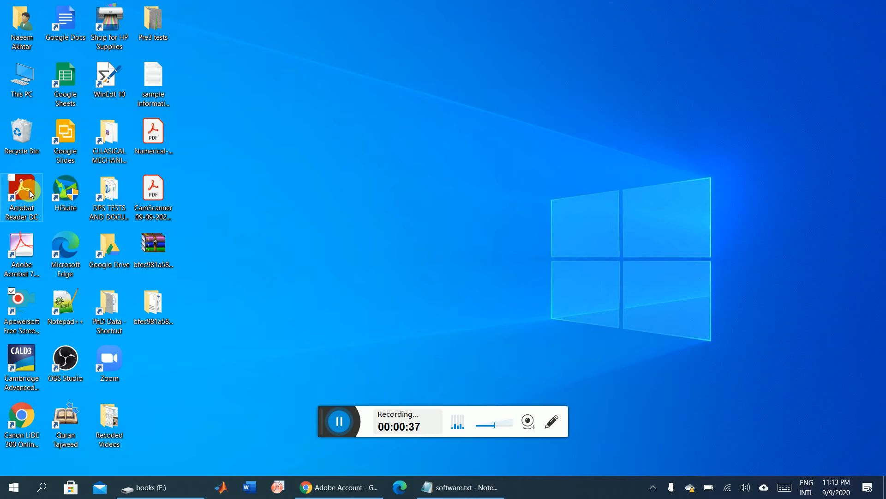
double_click(21, 192)
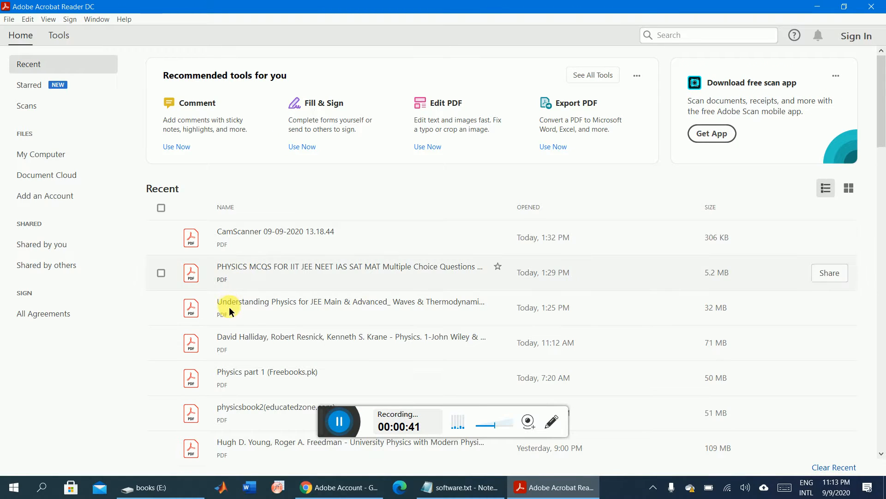
scroll("down", 3)
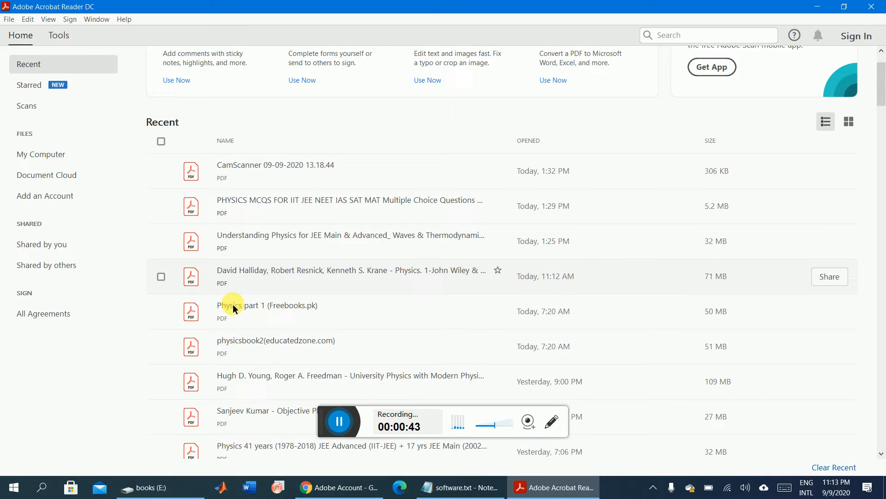
scroll("down", 3)
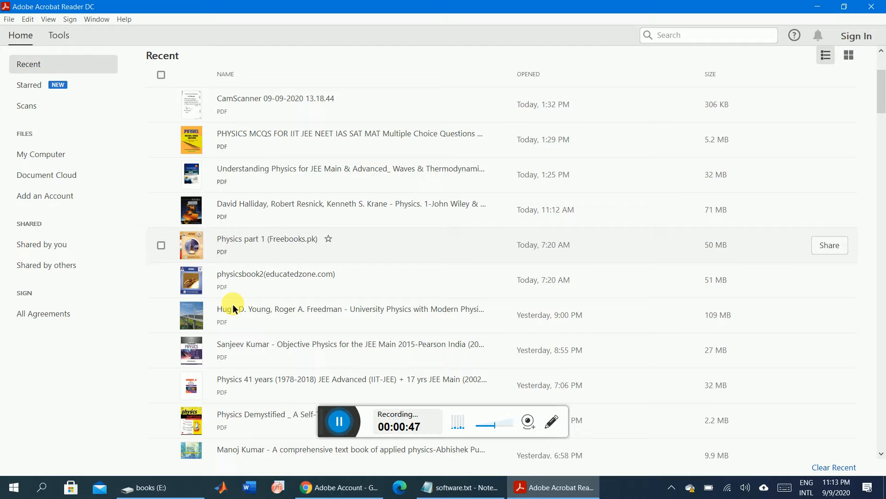
scroll("down", 3)
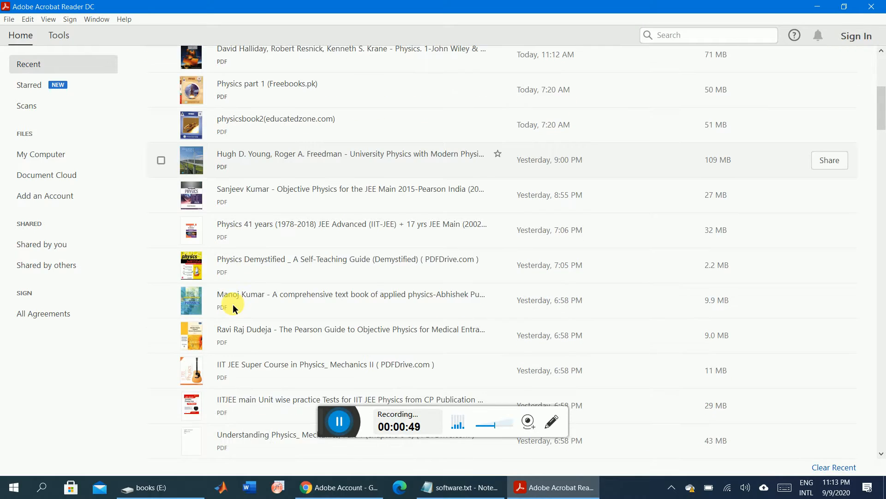
scroll("down", 3)
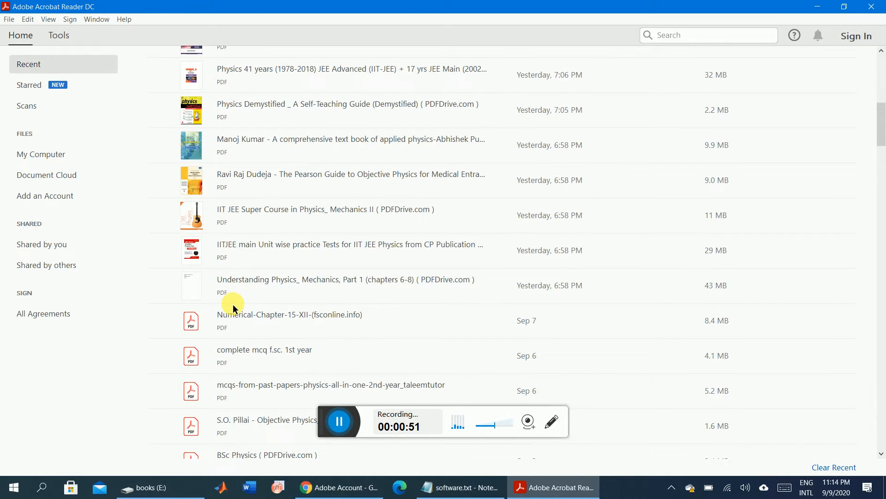
scroll("down", 3)
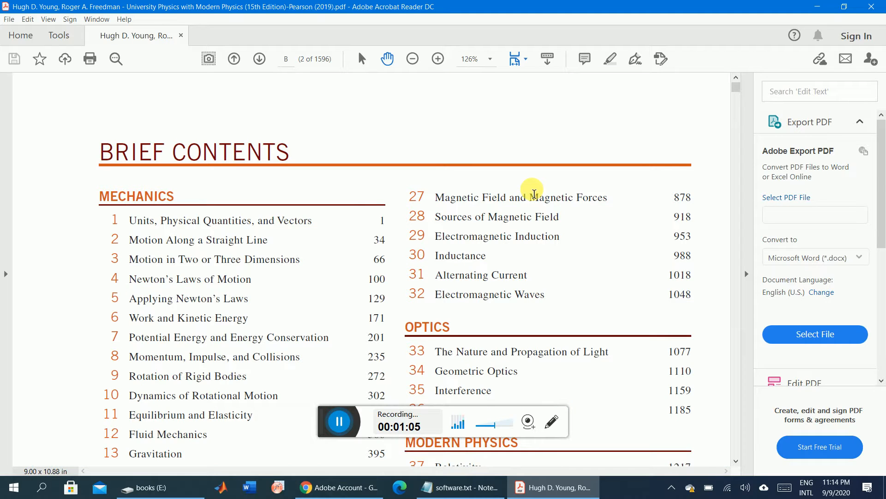
Scroll the Brief Contents down to the Thermodynamics chapters 19–20
scroll("down", 3)
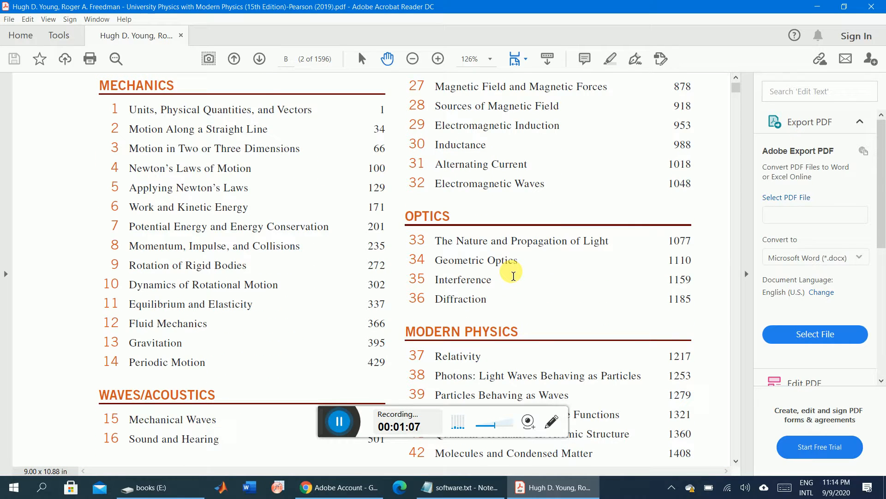
scroll("down", 3)
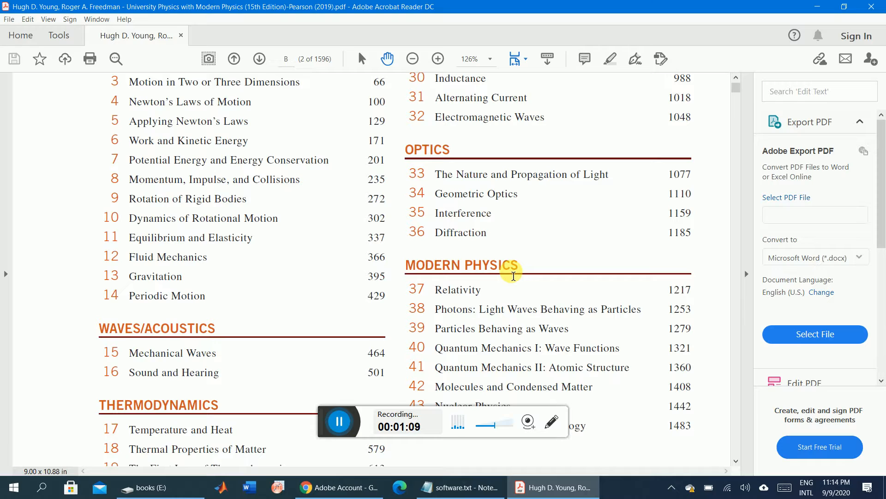
scroll("down", 3)
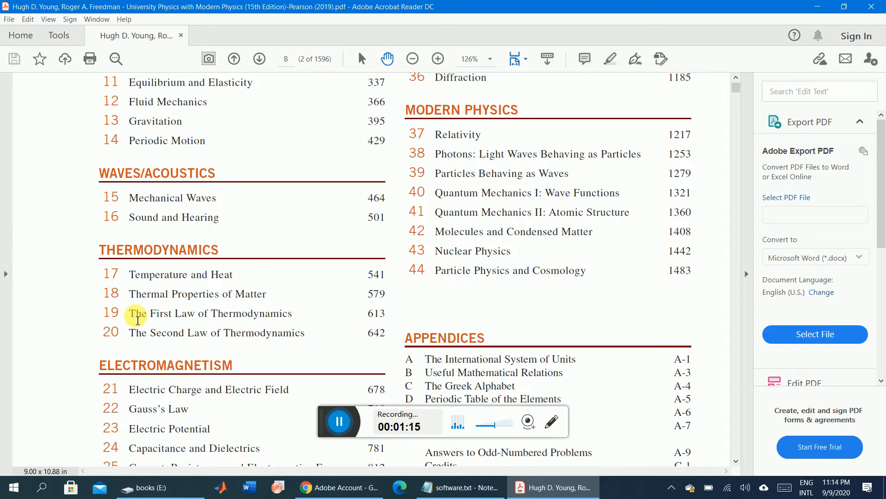
left_click_drag(130, 313, 292, 313)
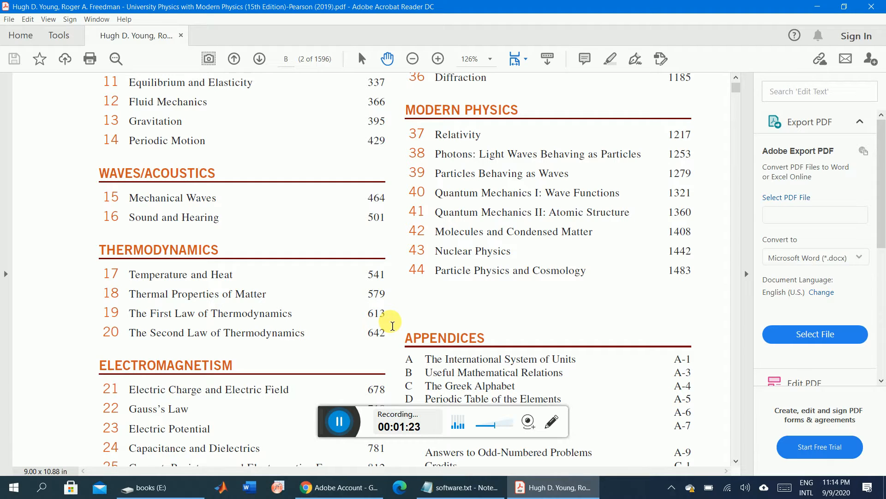
mouse_move(391, 339)
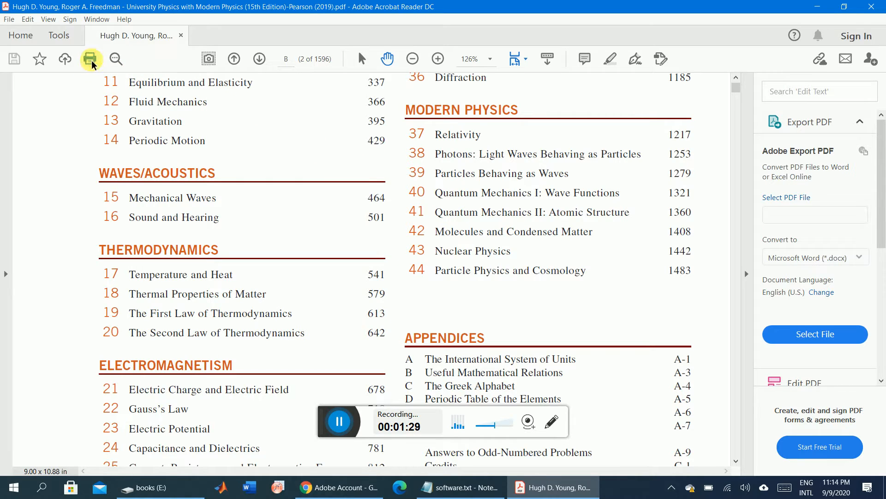
In the Print dialog choose a custom page range of 613-642
left_click(91, 59)
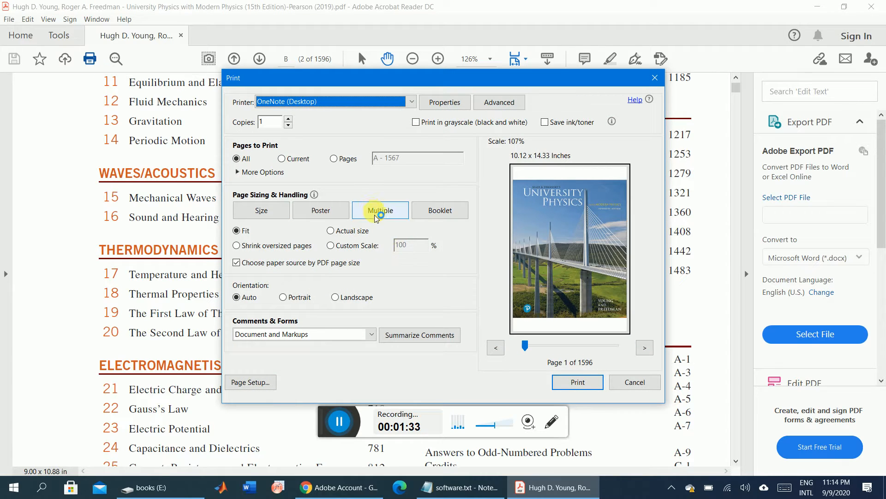
left_click(335, 159)
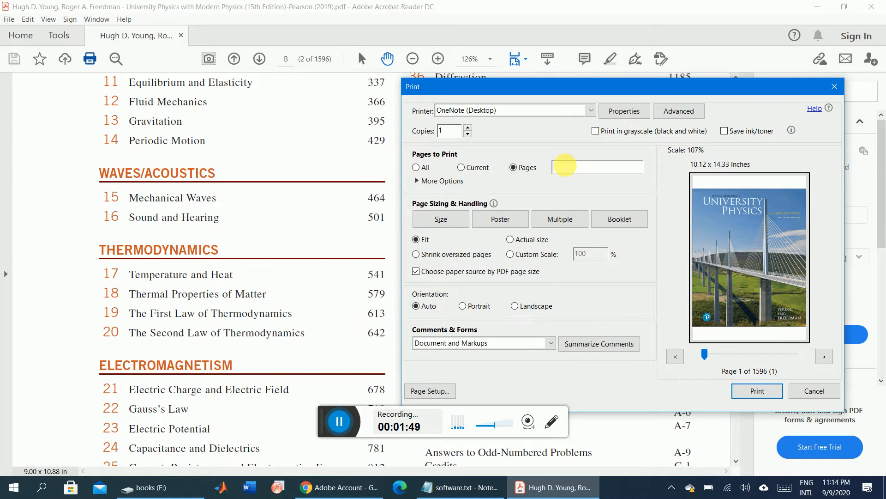
type("613")
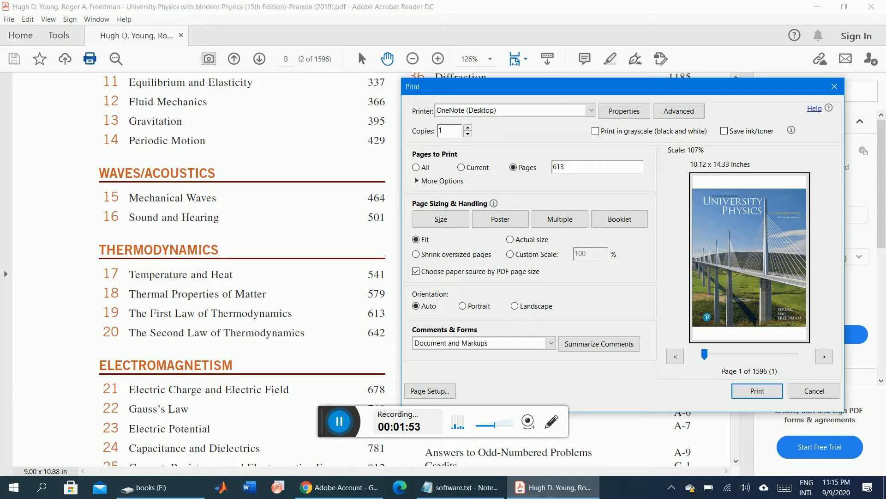
type("-")
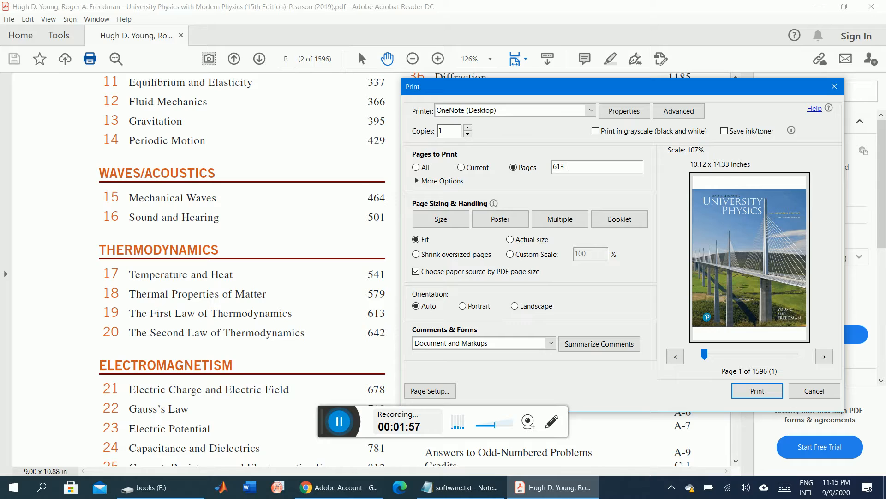
type("642")
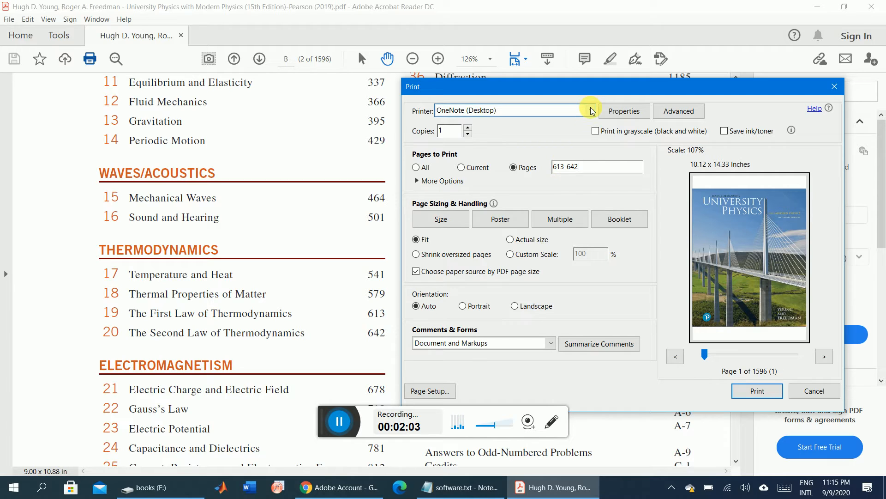
Choose Microsoft Print to PDF from the printer list
left_click(591, 110)
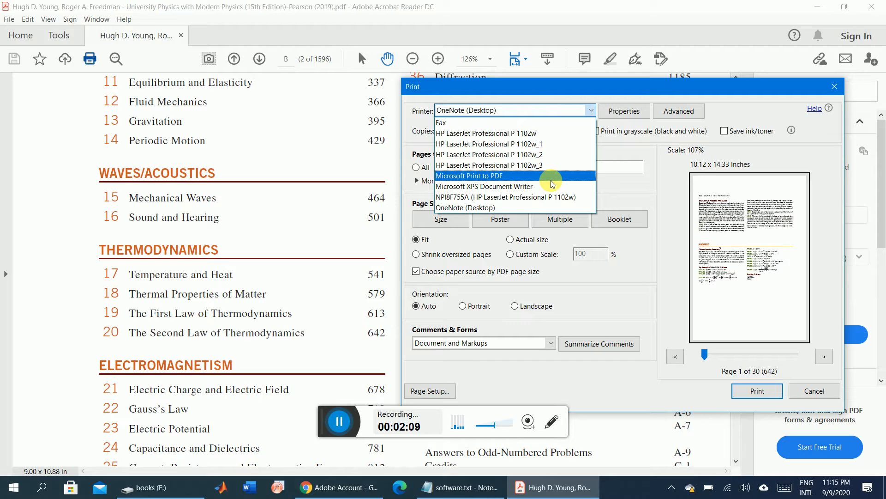
mouse_move(549, 182)
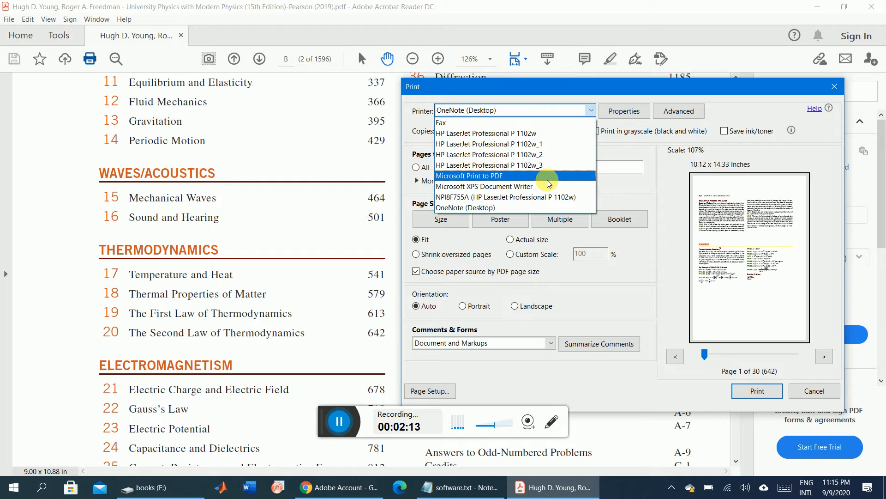
left_click(476, 175)
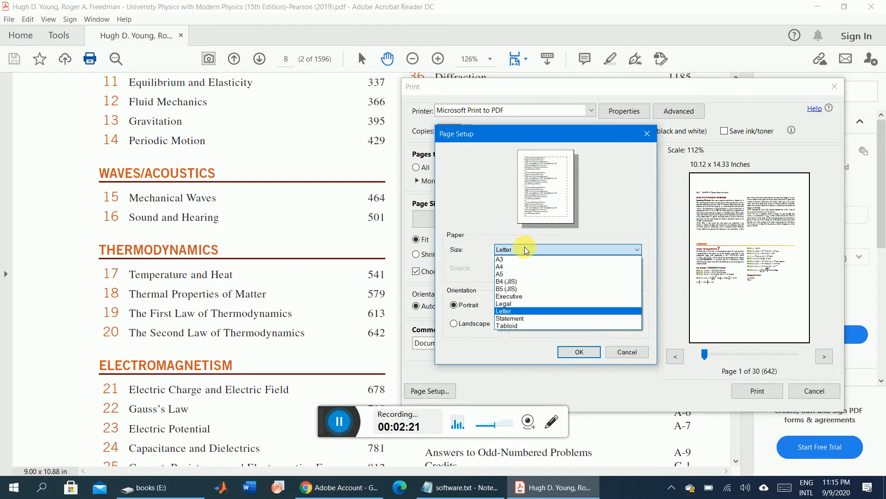
Set the paper size to A4 and send pages 613–642 to the PDF printer
left_click(500, 266)
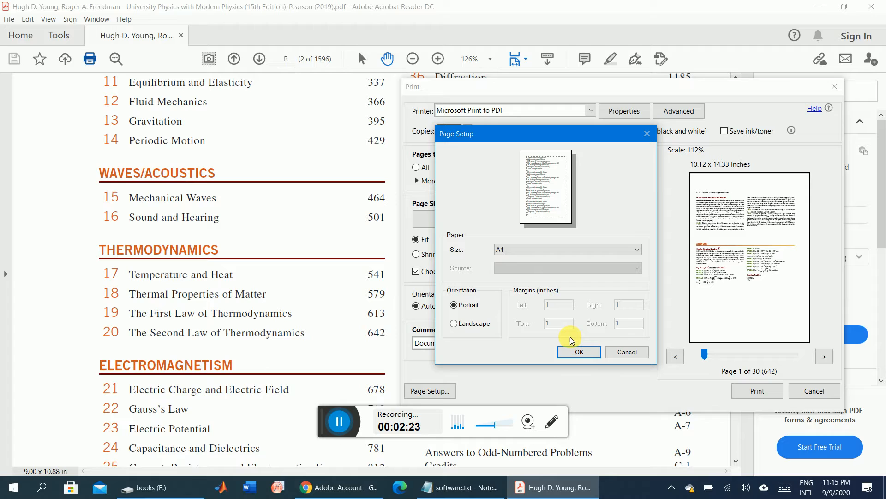
left_click(578, 351)
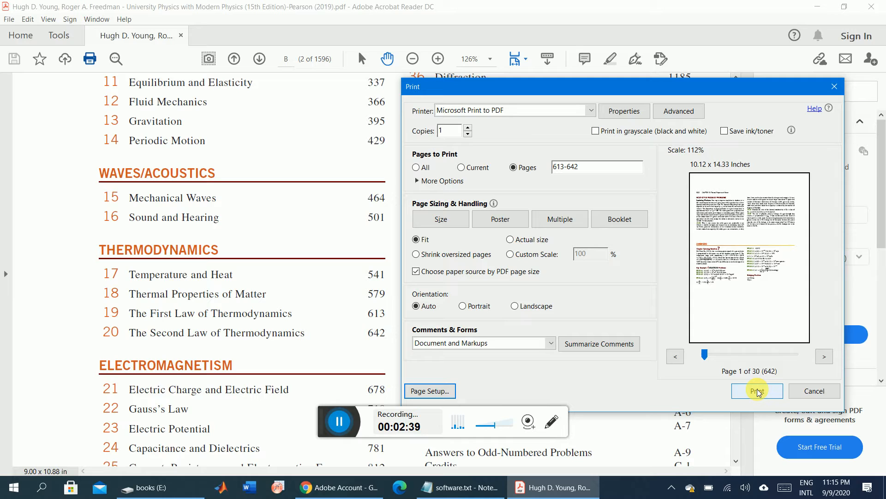
left_click(756, 390)
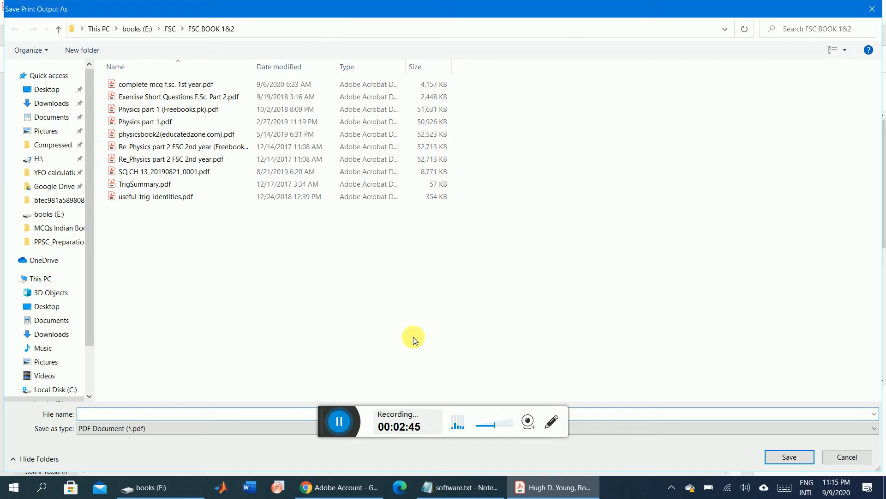
mouse_move(209, 389)
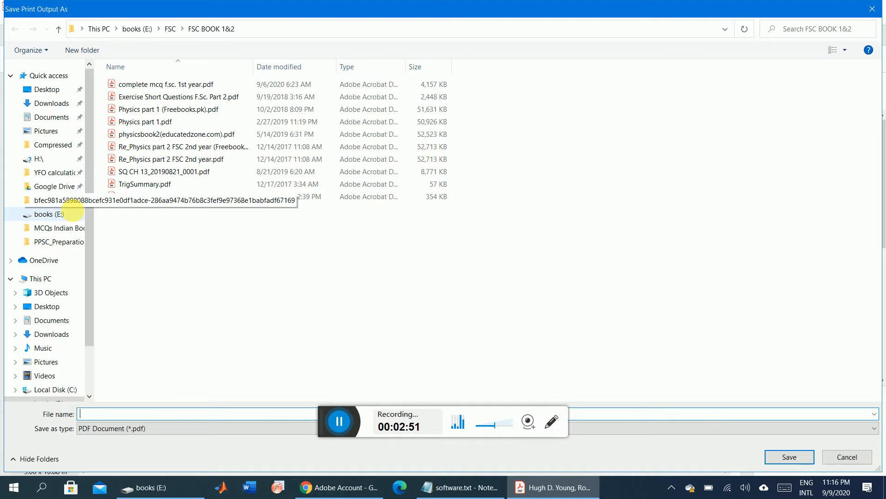
Save the output as Thermdynamics_Uni_PHY in PPSC_Preparation_documents > Lectures PPSC
double_click(81, 241)
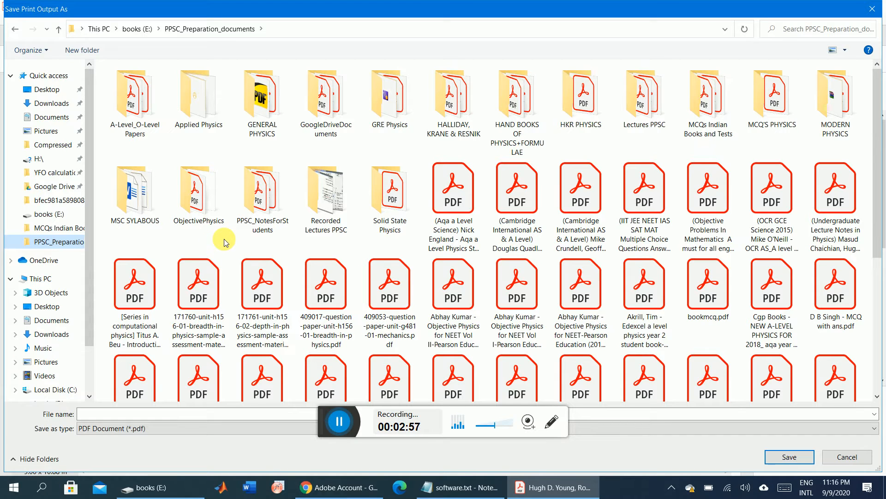
double_click(644, 94)
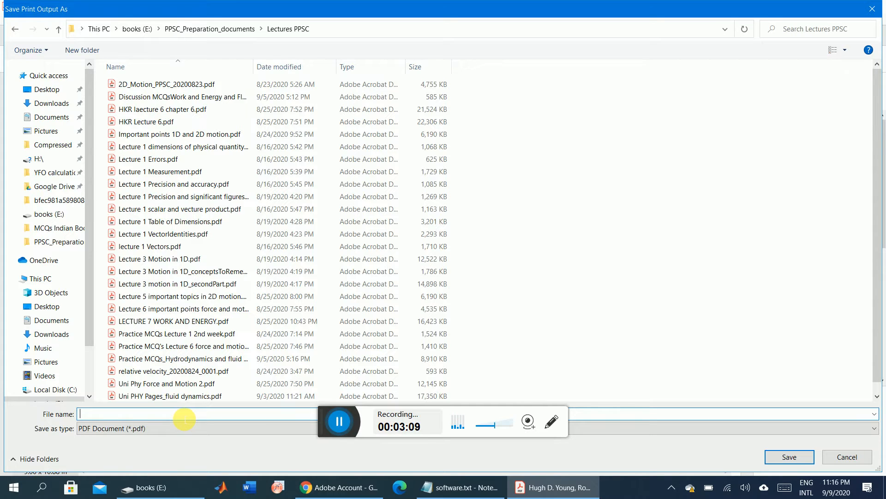
type("Thermdynamics_U")
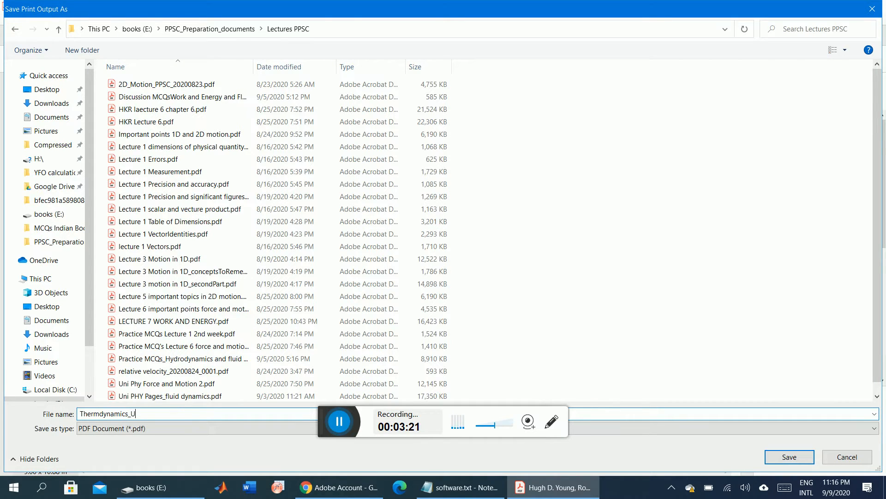
type("ni_PHY")
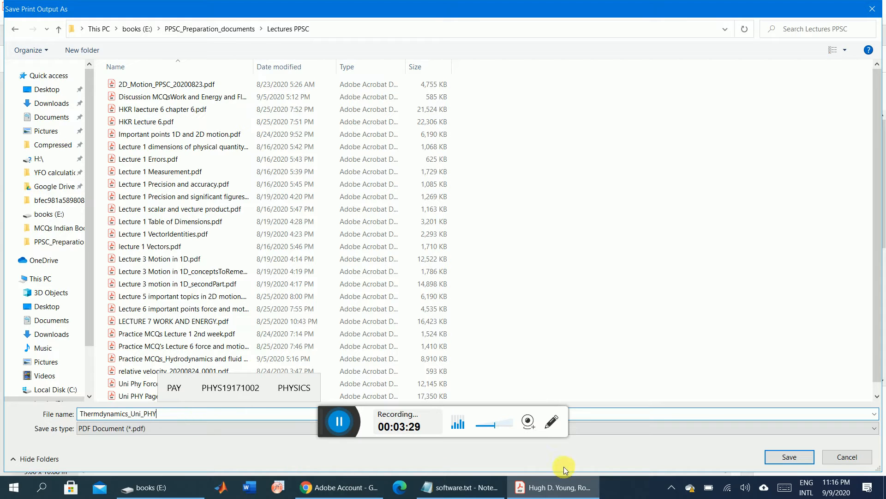
left_click(790, 456)
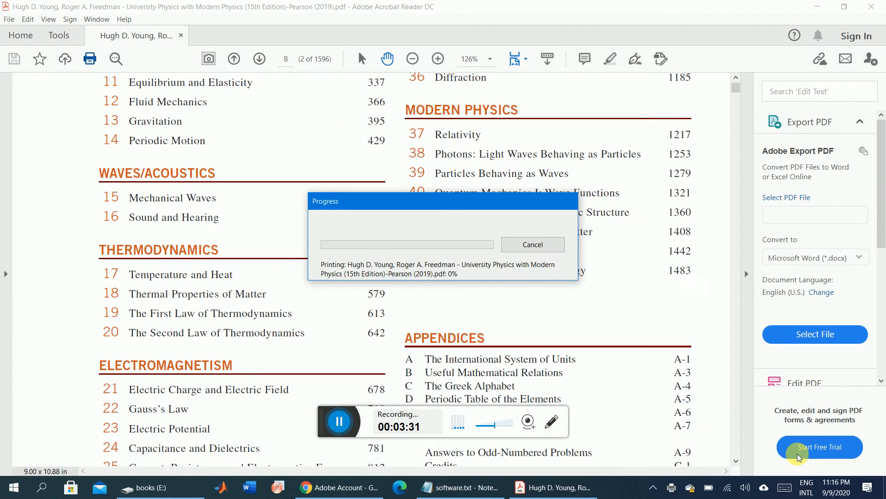
mouse_move(772, 431)
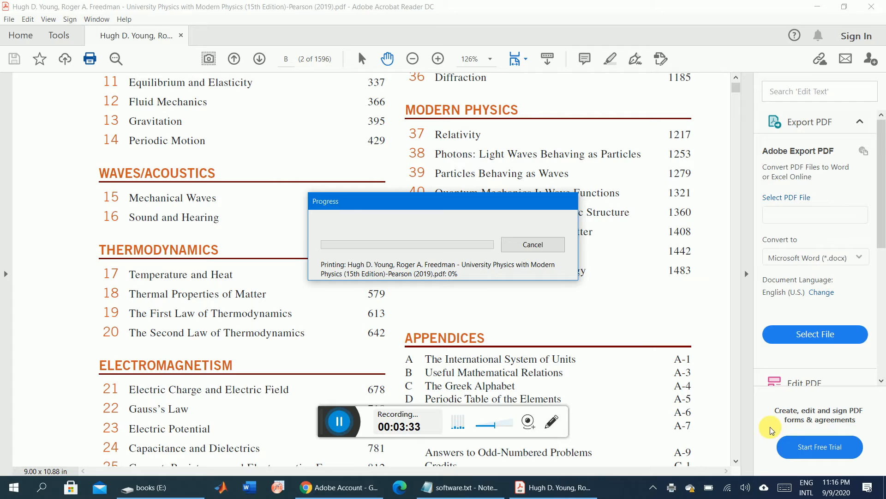
mouse_move(639, 376)
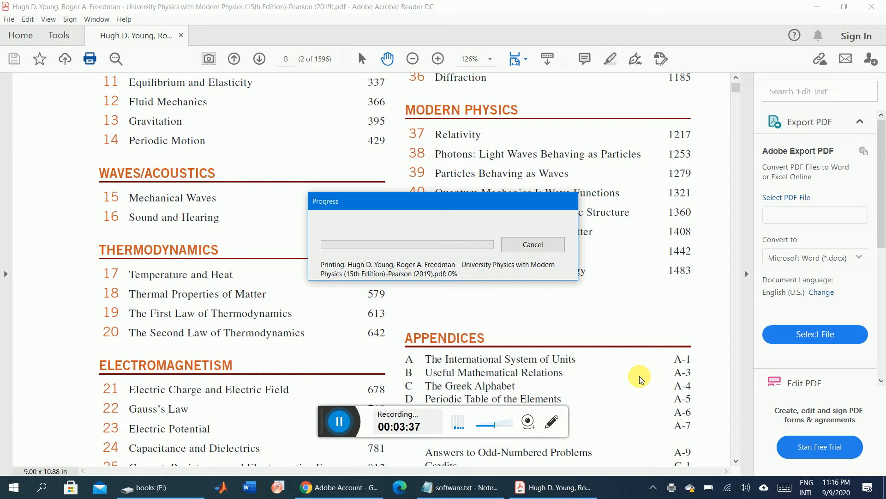
mouse_move(635, 344)
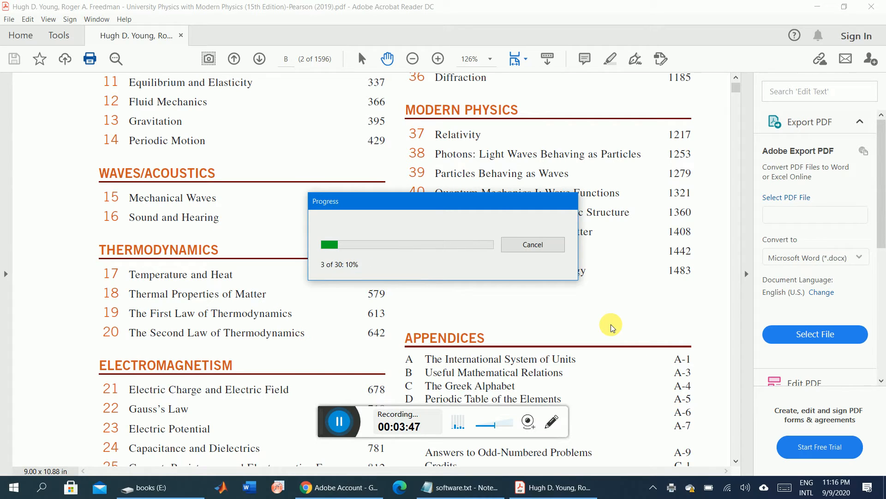
mouse_move(605, 347)
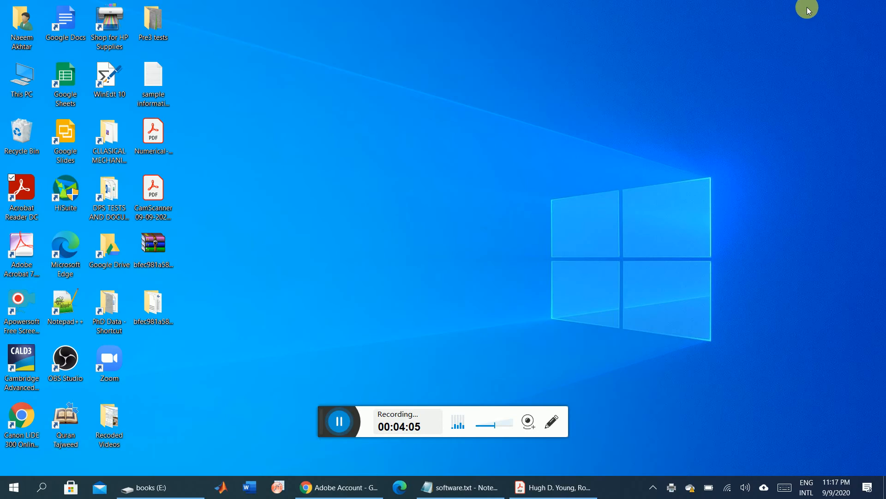
mouse_move(152, 245)
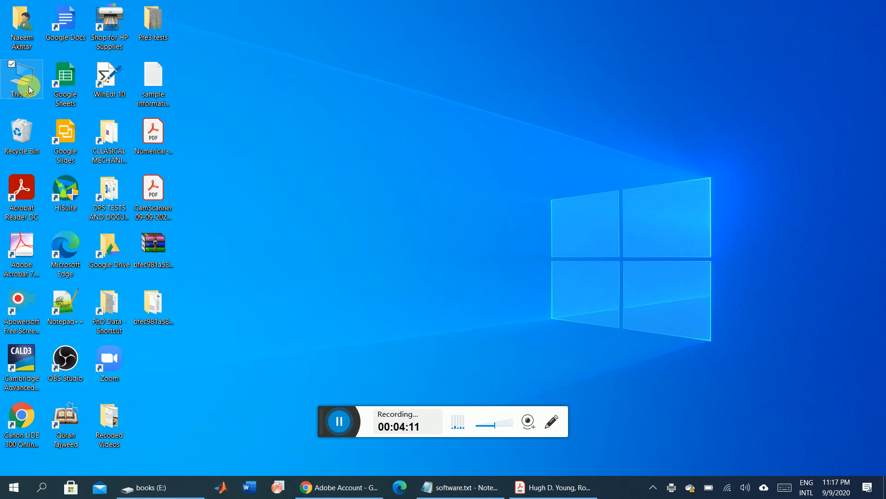
From This PC browse to Lectures PPSC and open Thermdynamics_Uni_PHY.pdf
double_click(21, 78)
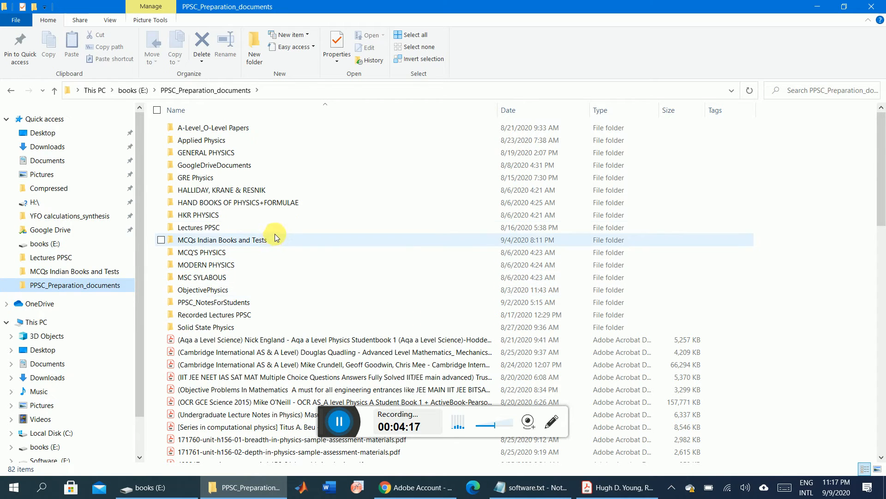
double_click(199, 228)
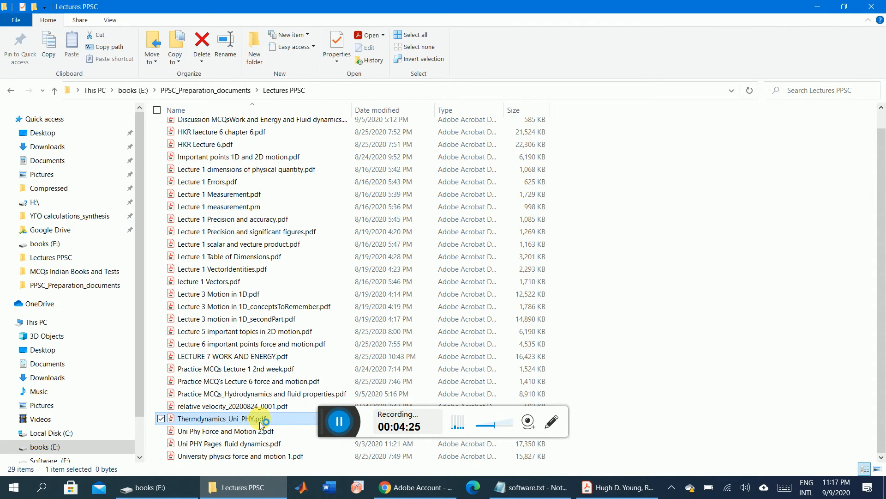
double_click(232, 418)
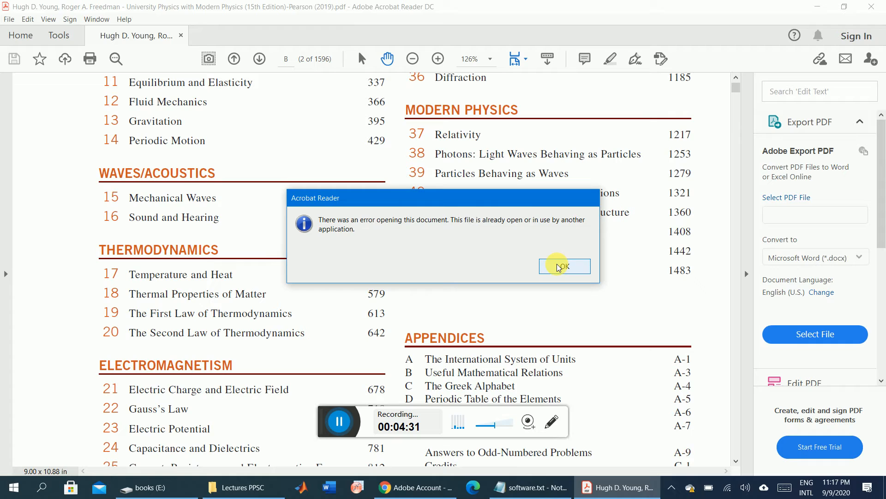
Dismiss the file-in-use error and return to the Lectures PPSC folder window via the taskbar
left_click(563, 265)
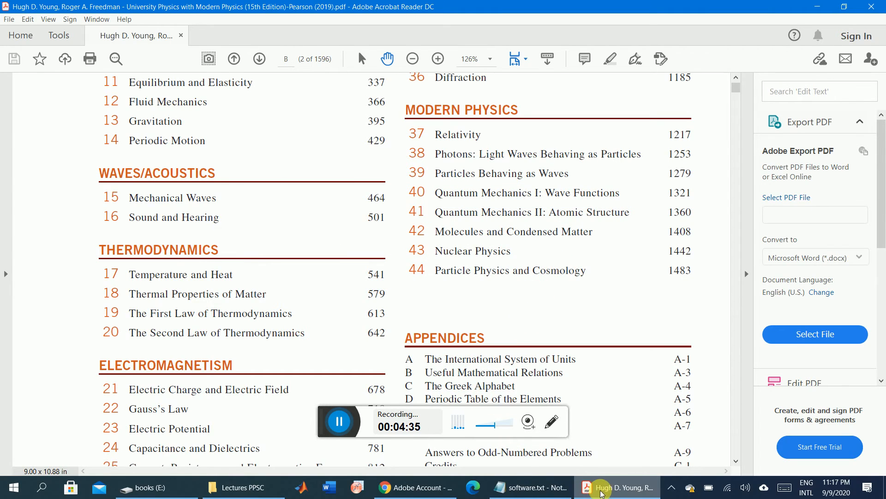
left_click(242, 486)
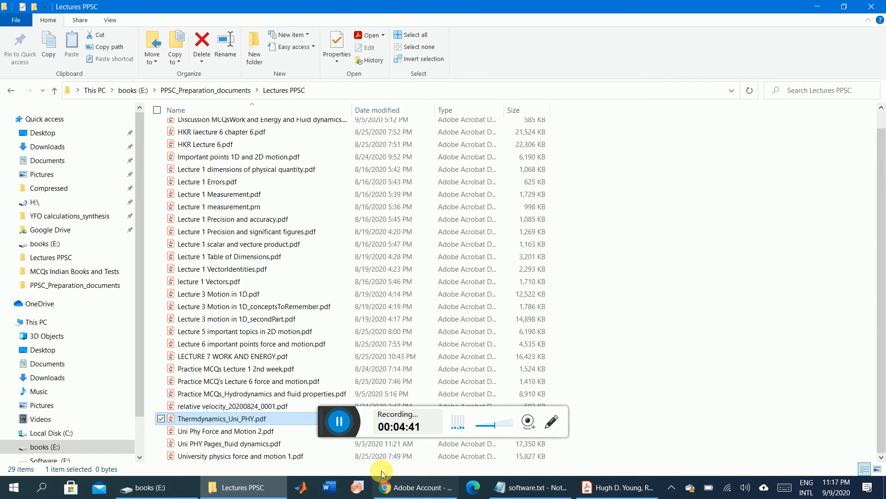
mouse_move(295, 415)
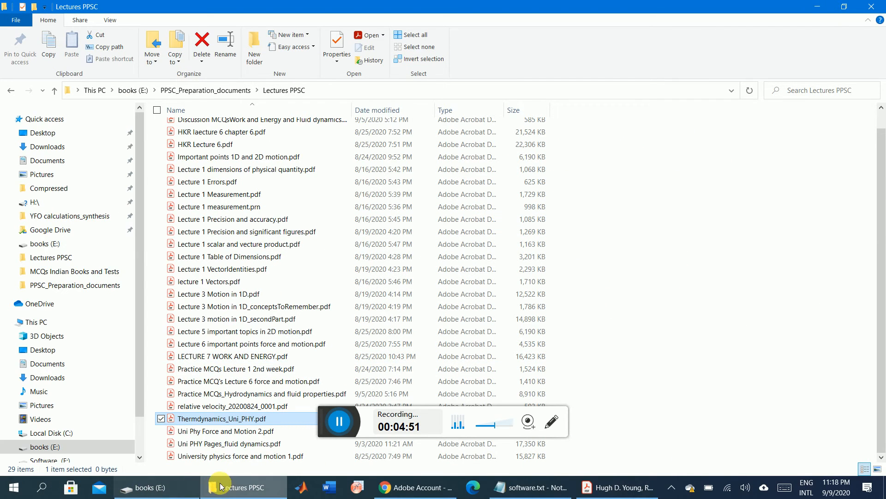
left_click(414, 487)
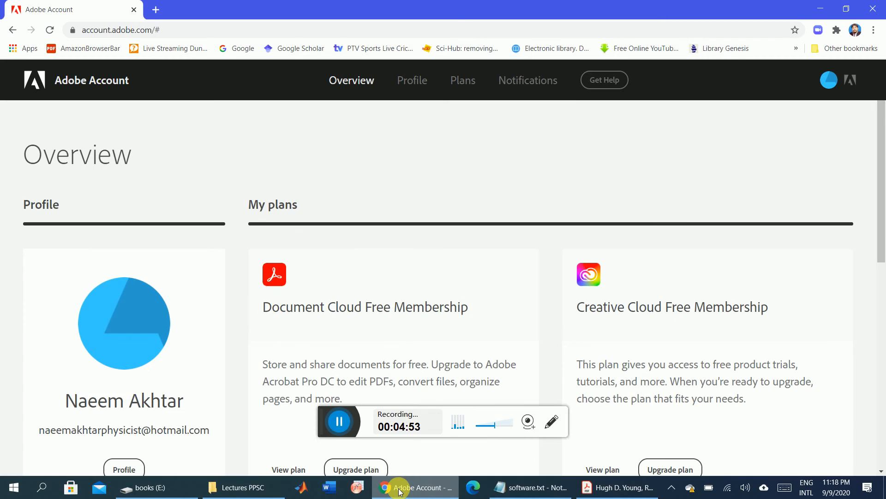
left_click(244, 486)
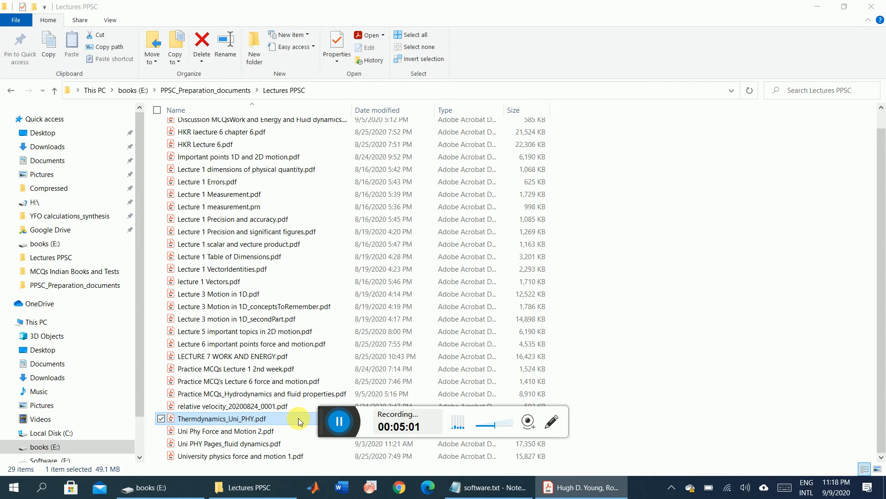
double_click(222, 418)
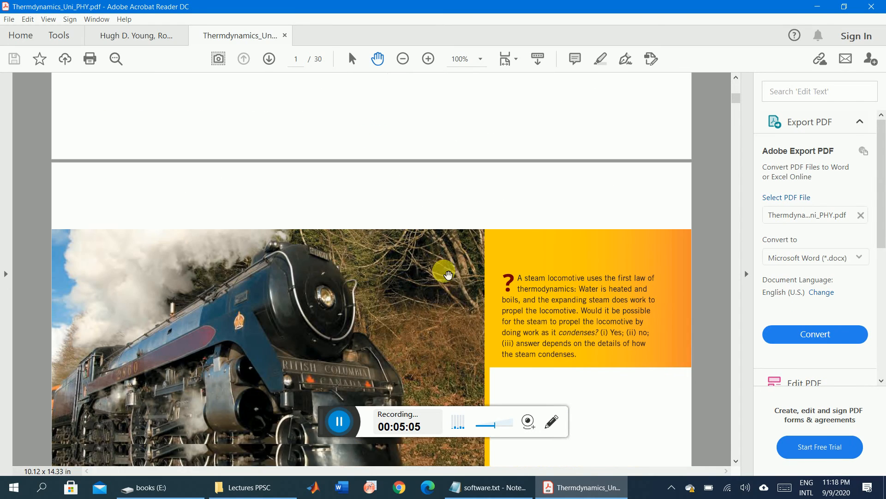
scroll("down", 3)
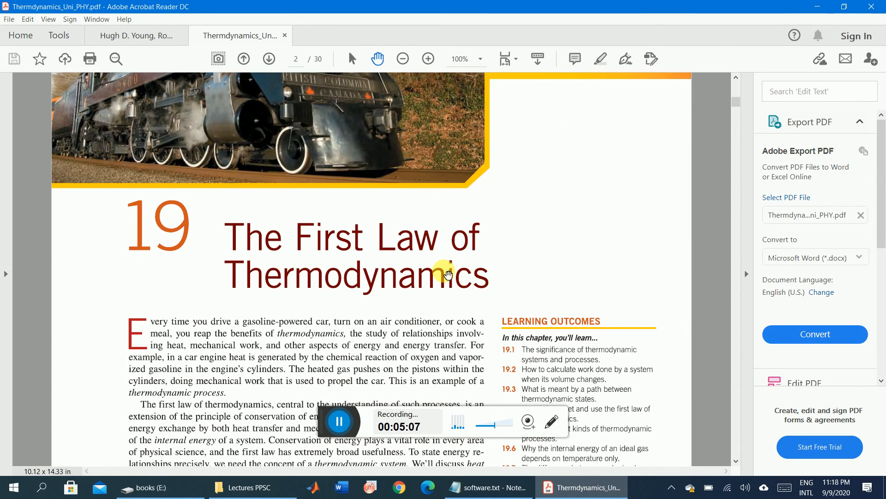
scroll("down", 3)
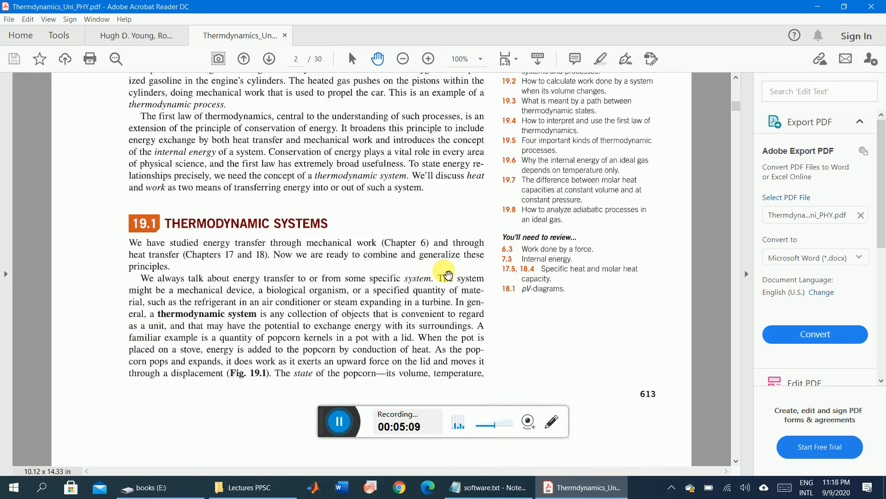
left_click(268, 58)
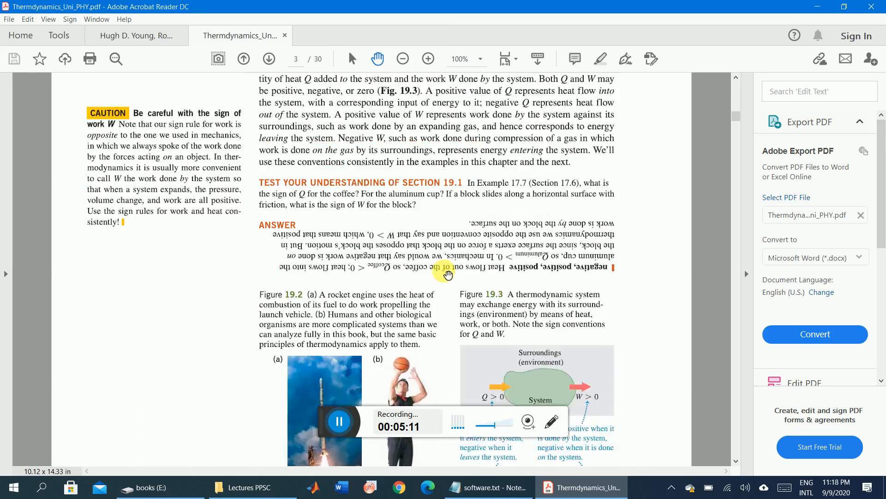
left_click(269, 58)
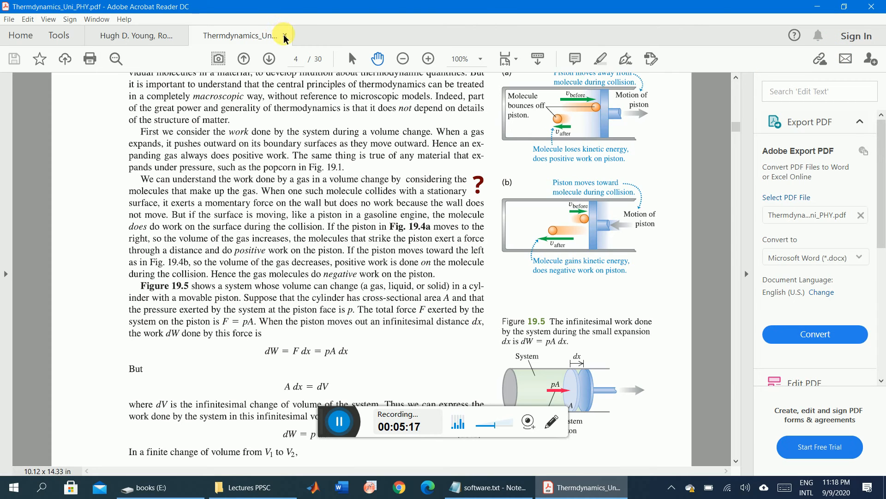
left_click(135, 35)
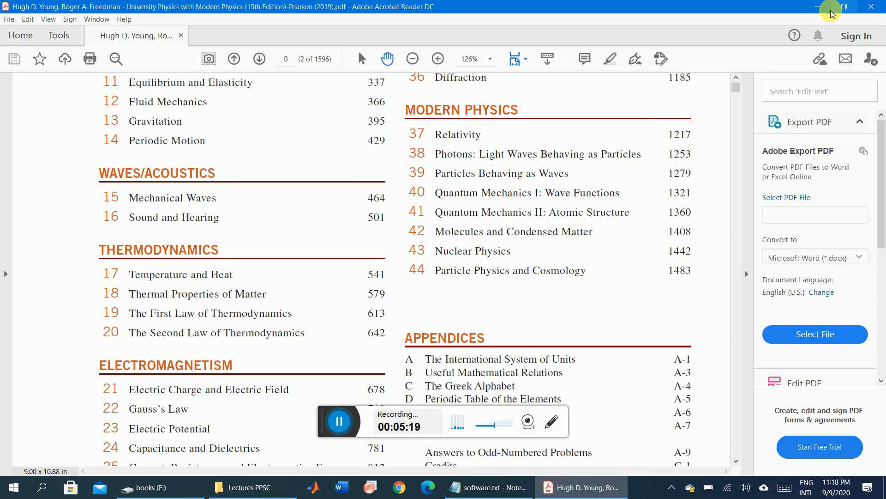
left_click(243, 487)
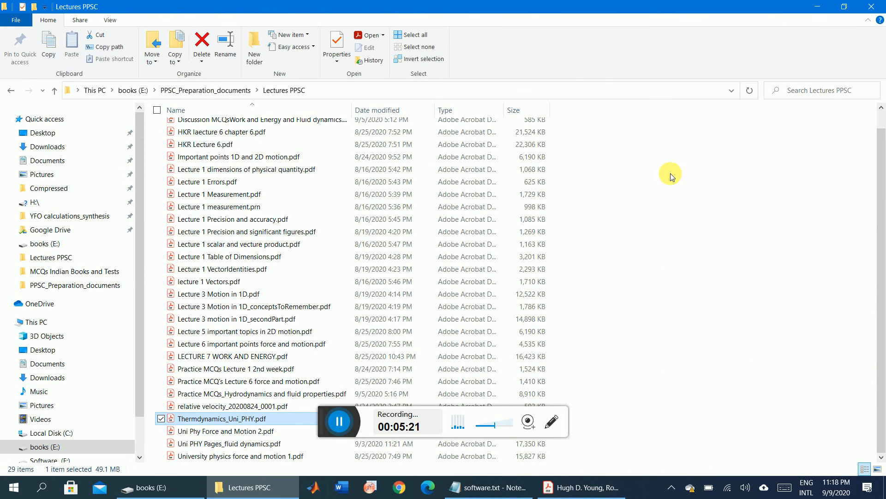